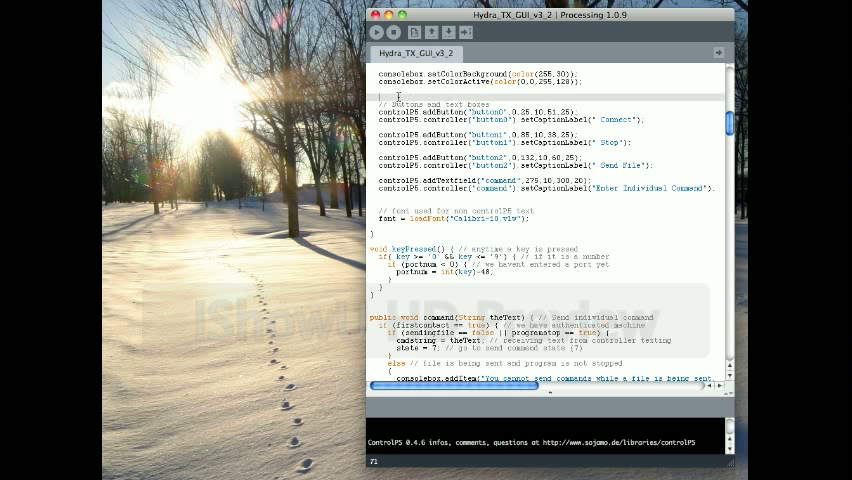
{"action": "mouse_move", "coordinate": [402, 96]}
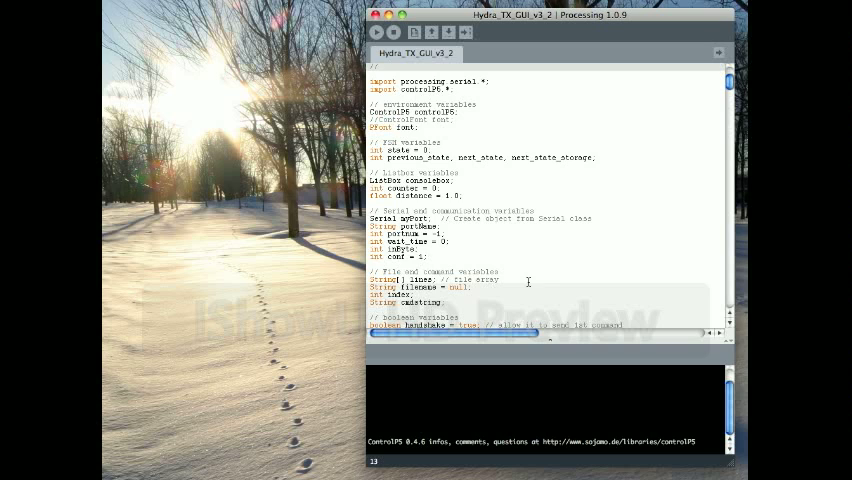
{"action": "mouse_move", "coordinate": [512, 272]}
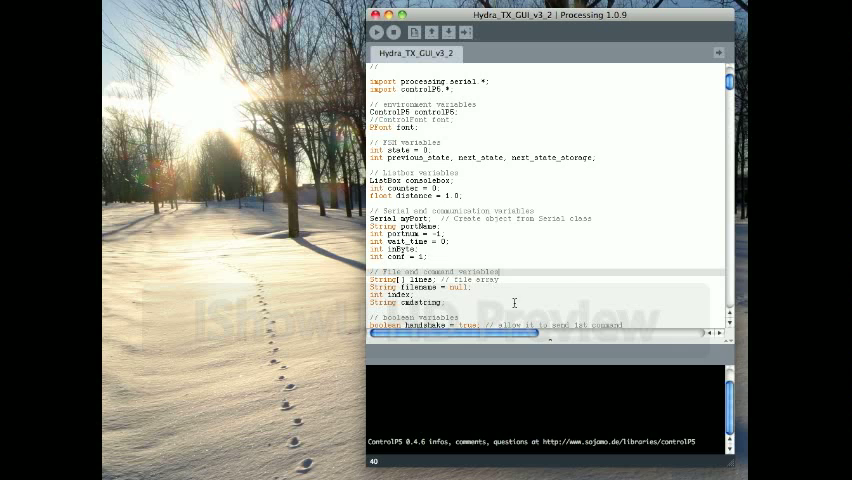
{"action": "mouse_move", "coordinate": [474, 194]}
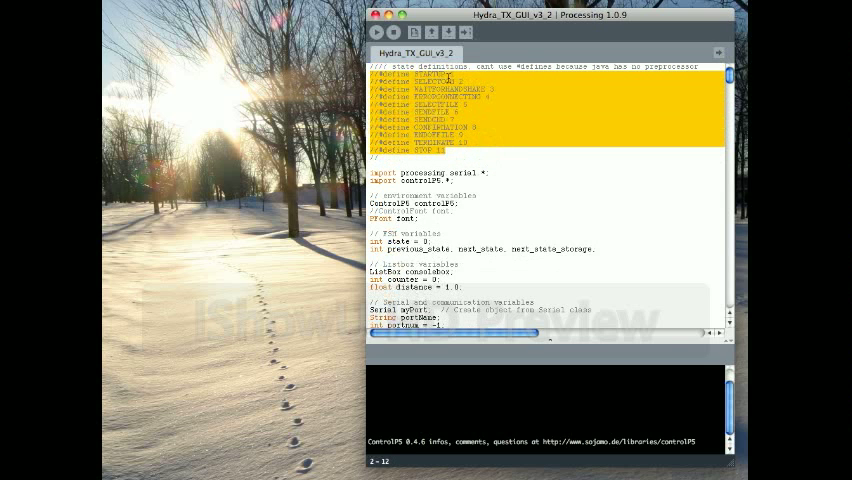
- Deselect the state define lines and scroll to the progress bar and serial() code
{"action": "left_click", "coordinate": [478, 150]}
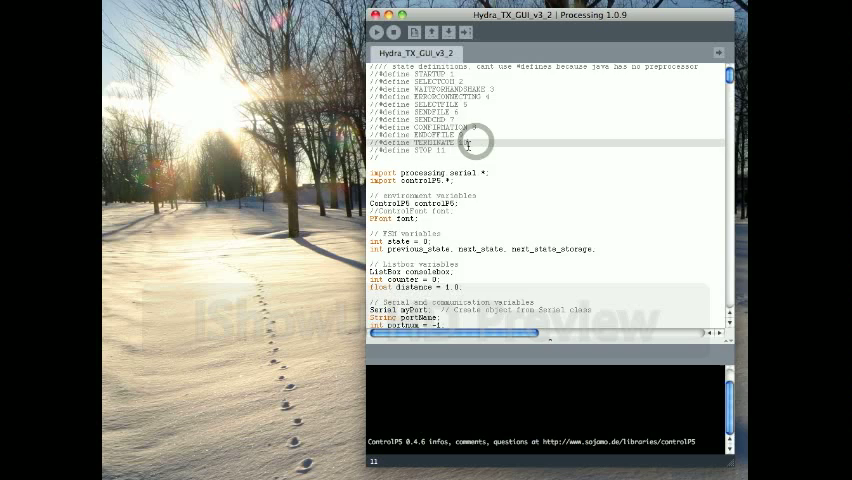
{"action": "scroll", "scroll_direction": "down", "scroll_amount": 3}
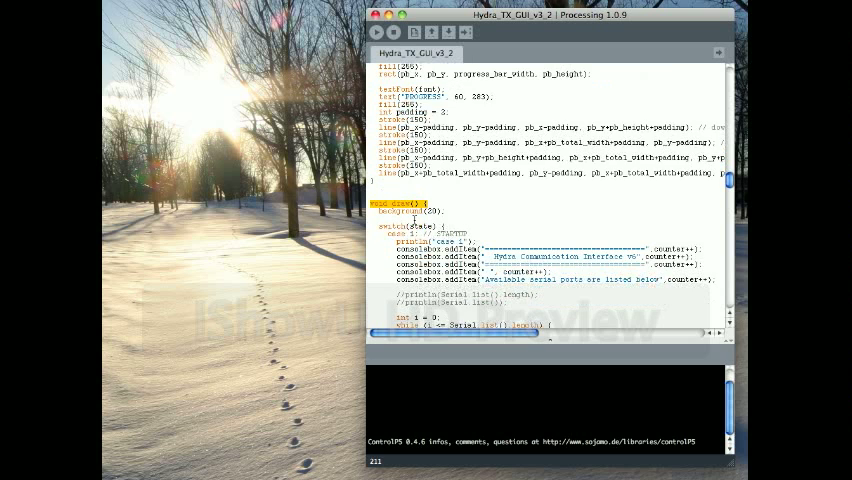
{"action": "left_click", "coordinate": [388, 216]}
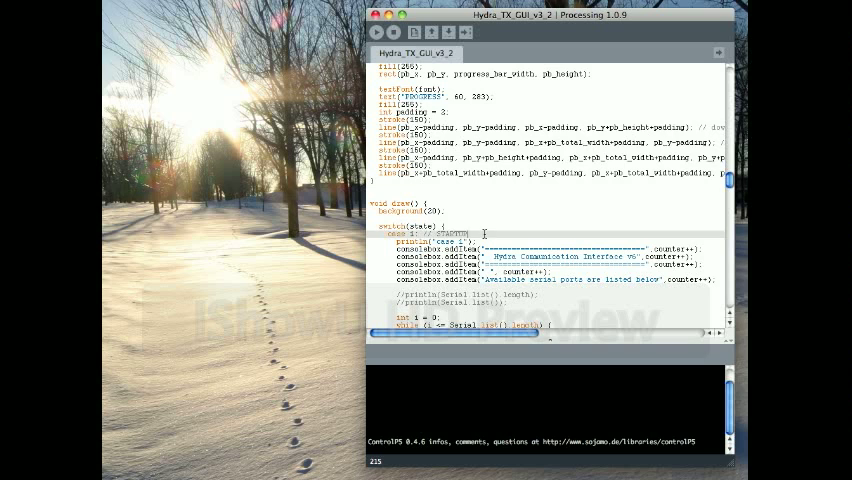
{"action": "double_click", "coordinate": [404, 246]}
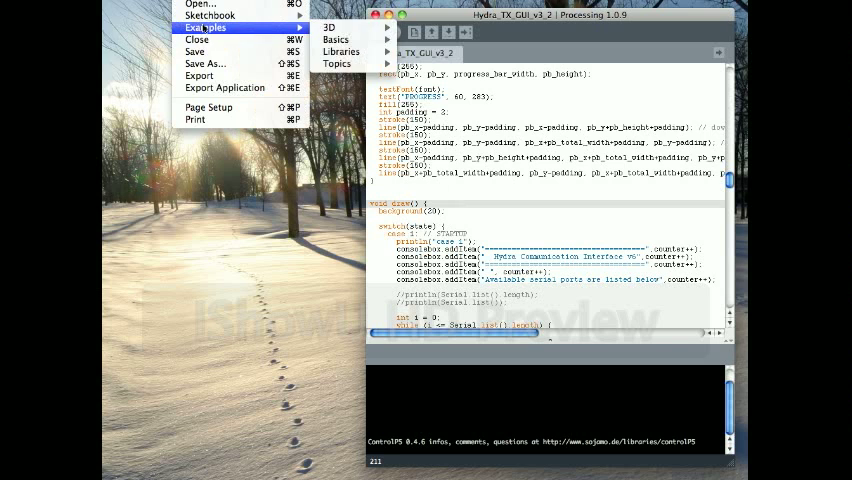
{"action": "mouse_move", "coordinate": [224, 88]}
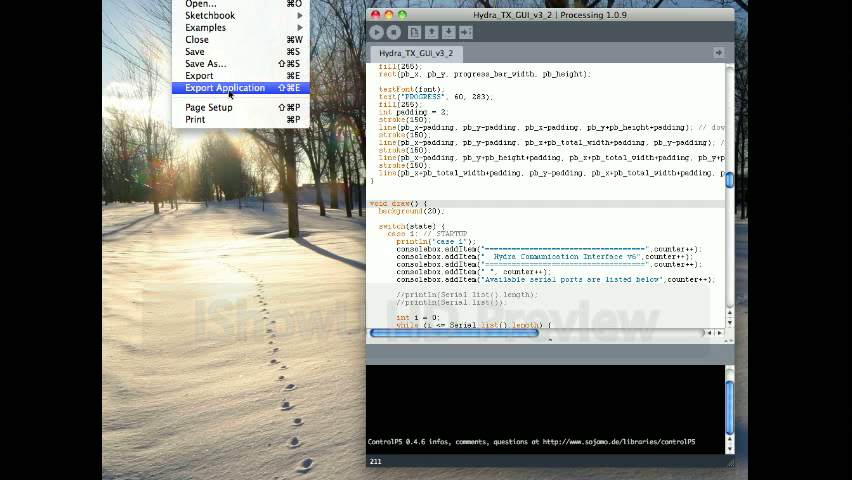
{"action": "left_click", "coordinate": [224, 88]}
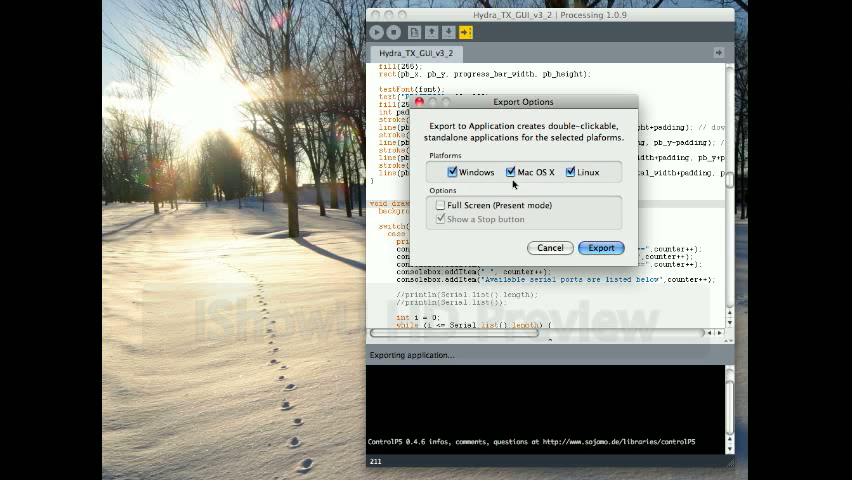
{"action": "left_click", "coordinate": [550, 246]}
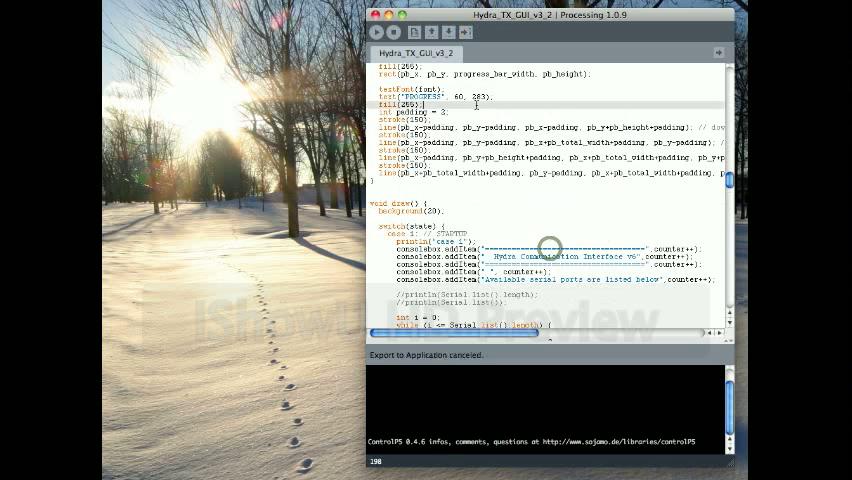
- Run the hydro controller sketch so its GUI window appears
{"action": "left_click", "coordinate": [384, 32]}
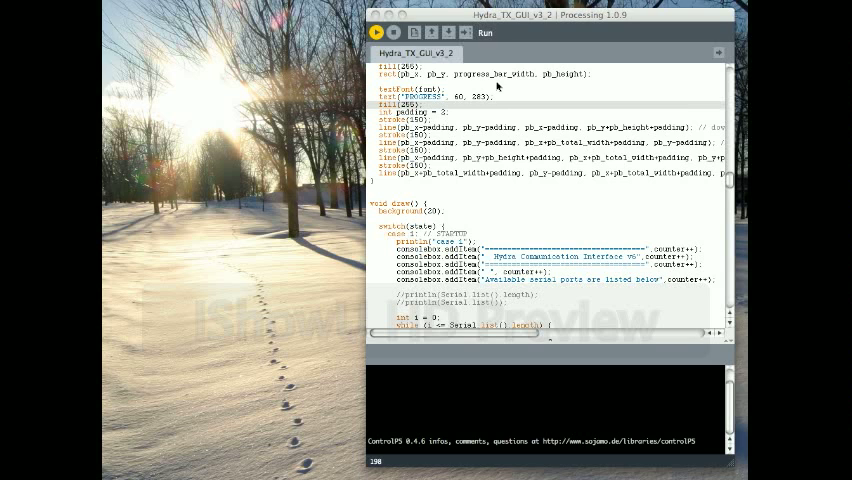
{"action": "left_click", "coordinate": [378, 32]}
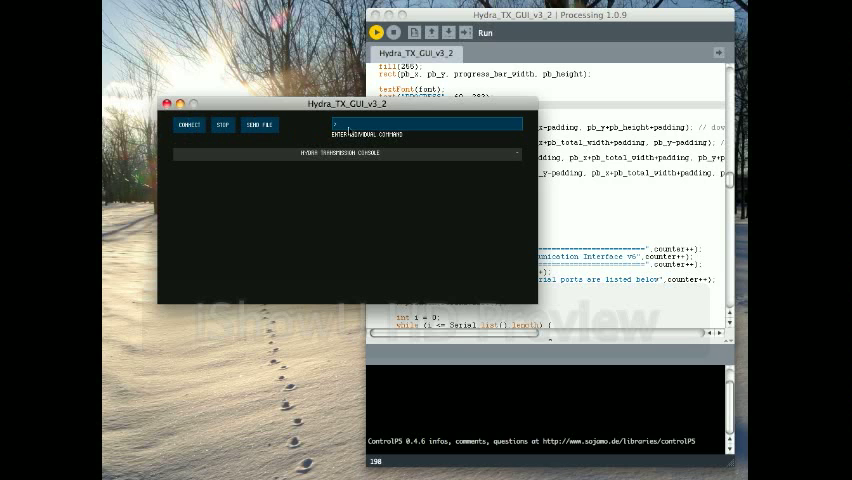
- List the available serial ports via CONNECT and open one, starting the handshake
{"action": "left_click", "coordinate": [188, 124]}
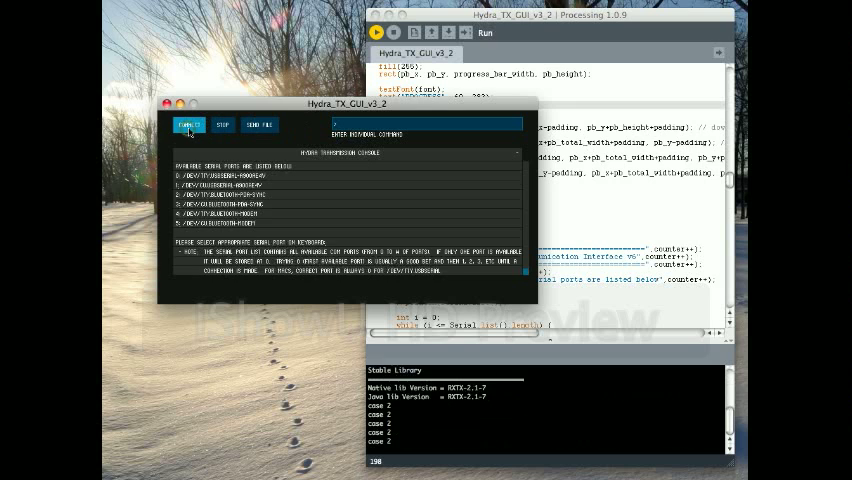
{"action": "left_click", "coordinate": [340, 204]}
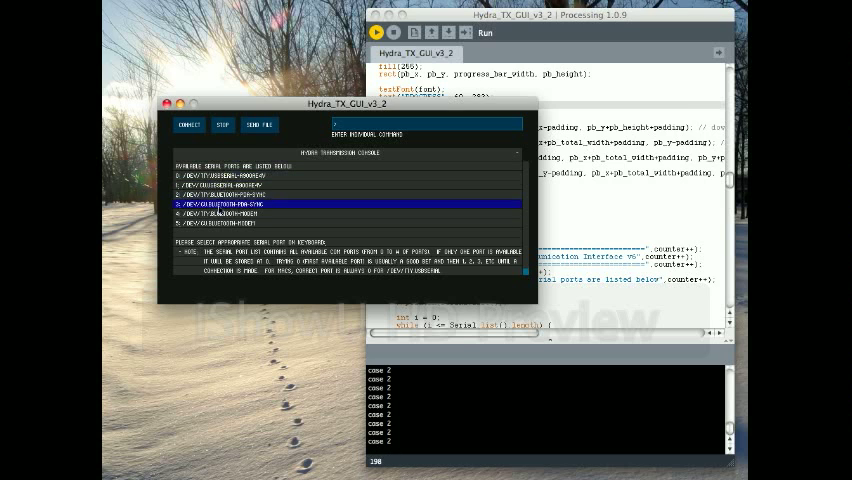
{"action": "left_click", "coordinate": [250, 176]}
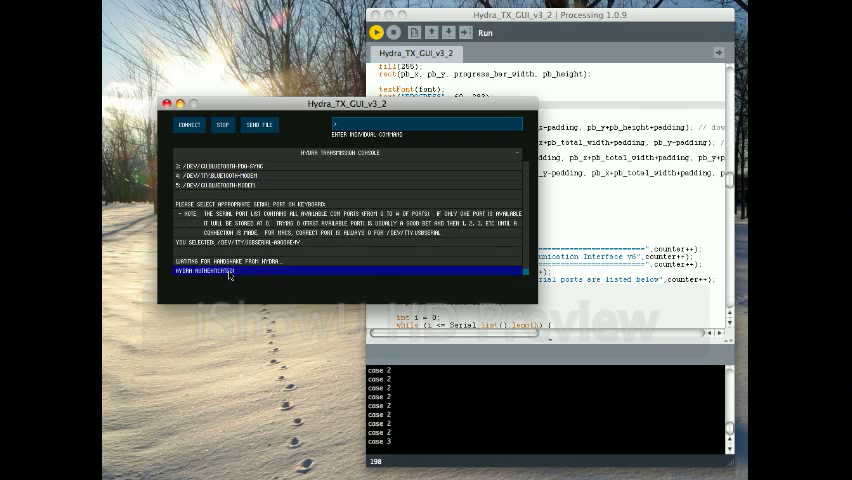
{"action": "left_click", "coordinate": [224, 124]}
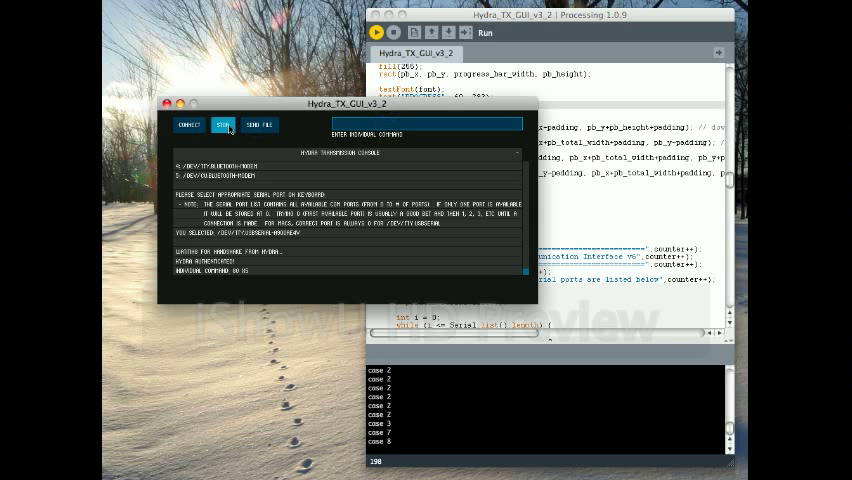
- Halt the connected machine with STOP, resume it, and bring up the G-code file picker
{"action": "left_click", "coordinate": [188, 124]}
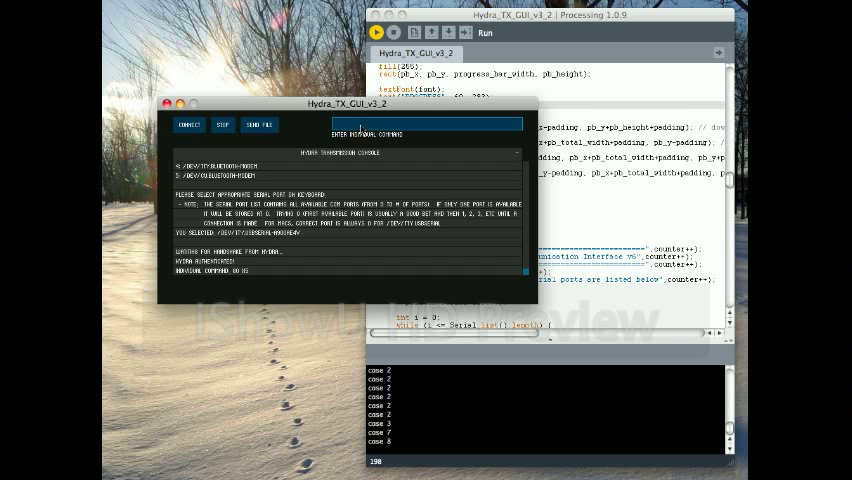
{"action": "left_click", "coordinate": [260, 124]}
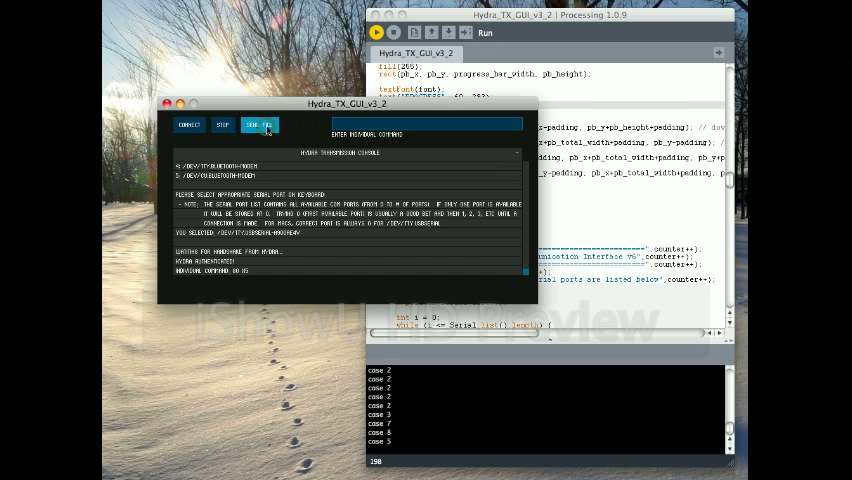
{"action": "left_click", "coordinate": [260, 124]}
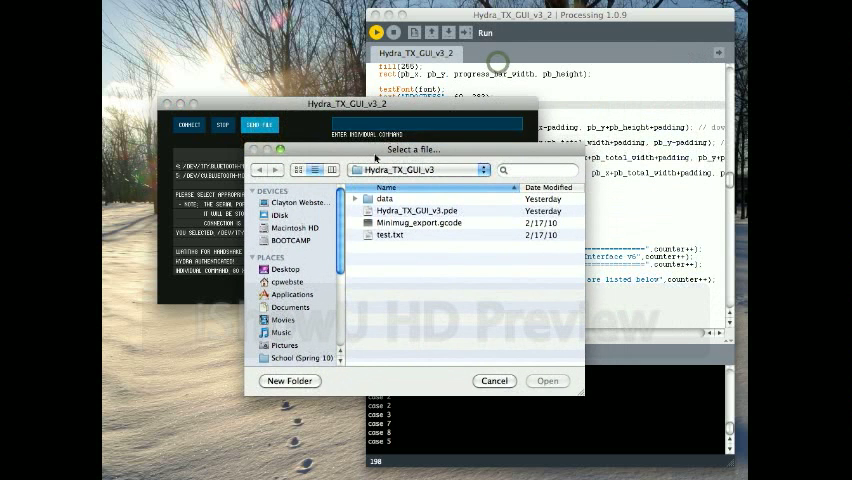
- Select the gcode export file in the dialog and load it into the controller
{"action": "left_click", "coordinate": [420, 222]}
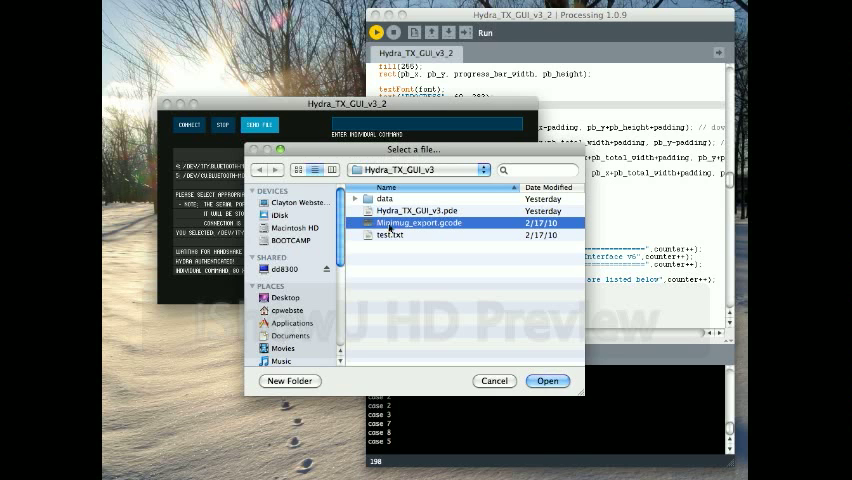
{"action": "left_click", "coordinate": [548, 380]}
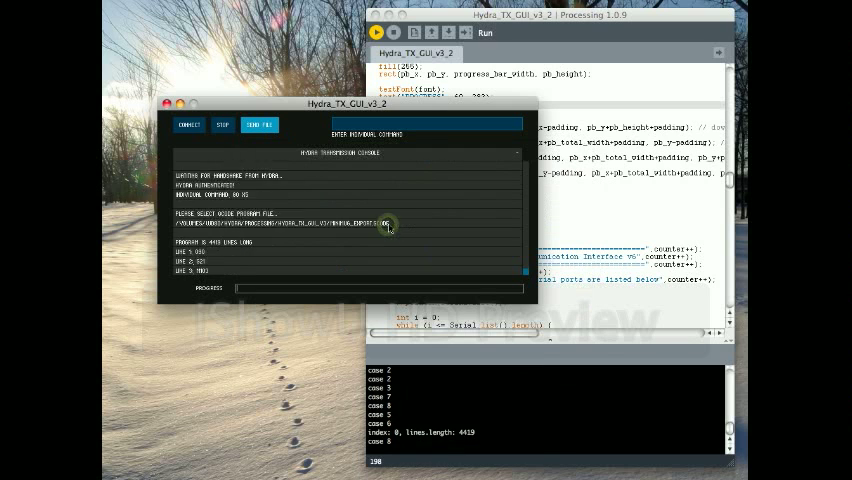
- Send the loaded G-code file, streaming lines to the machine until transmission is stopped
{"action": "left_click", "coordinate": [258, 124]}
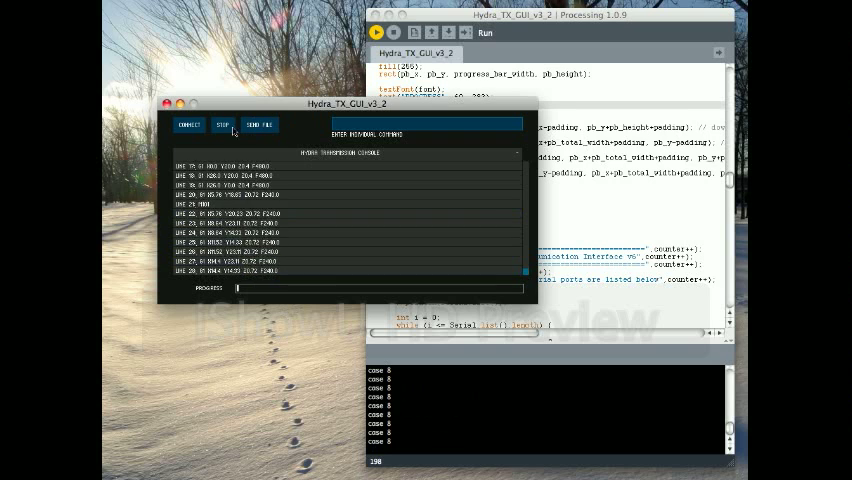
{"action": "left_click", "coordinate": [222, 124]}
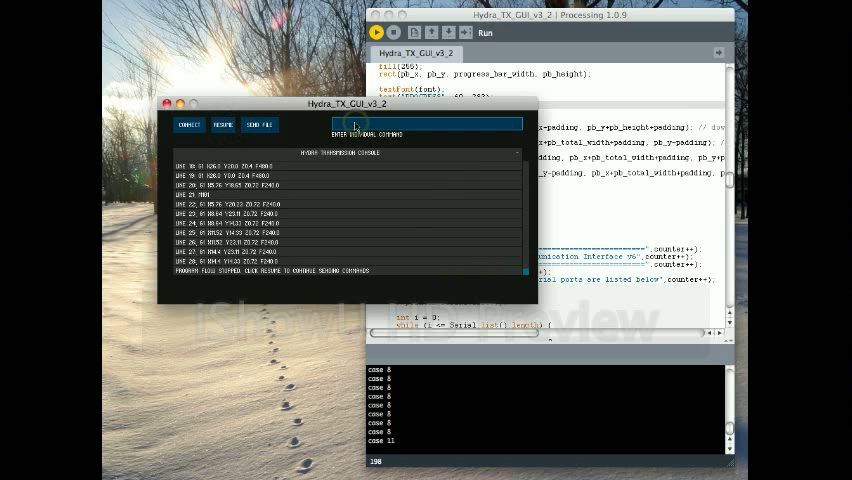
- Enter M in the command field and resume the paused transmission
{"action": "type", "text": "M"}
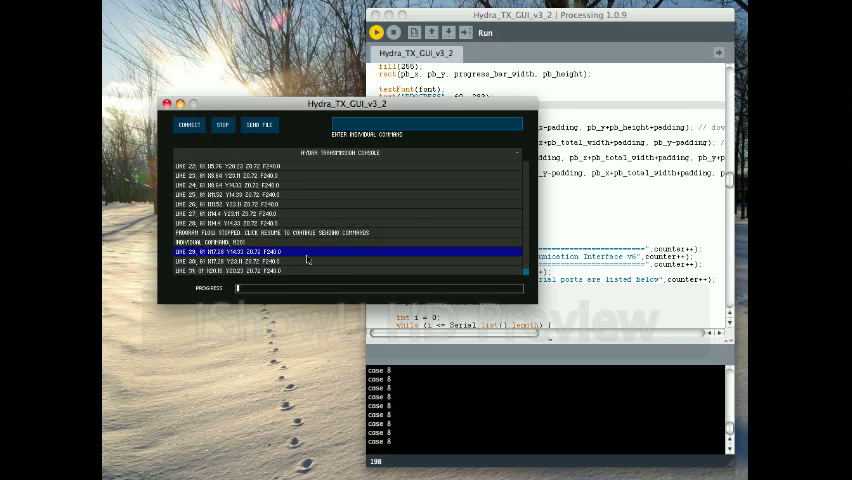
{"action": "left_click", "coordinate": [222, 124]}
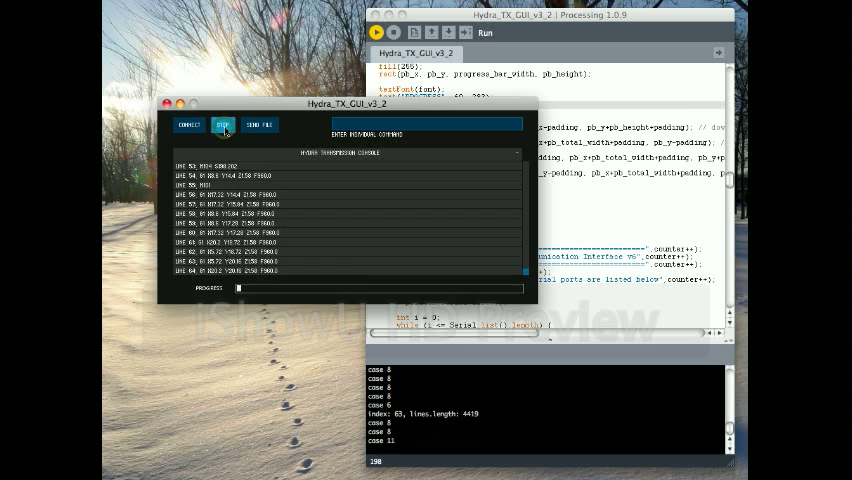
- Pause and resume the G-code stream again so fresh lines fill the log
{"action": "left_click", "coordinate": [224, 124]}
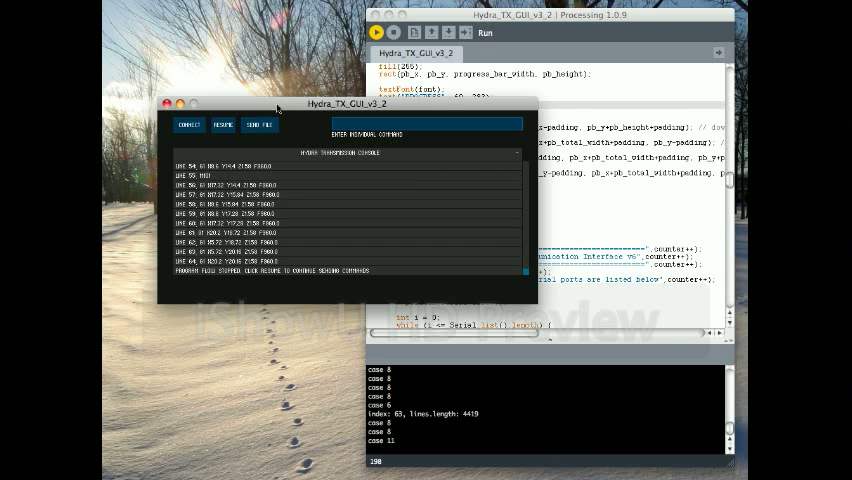
{"action": "mouse_move", "coordinate": [248, 118]}
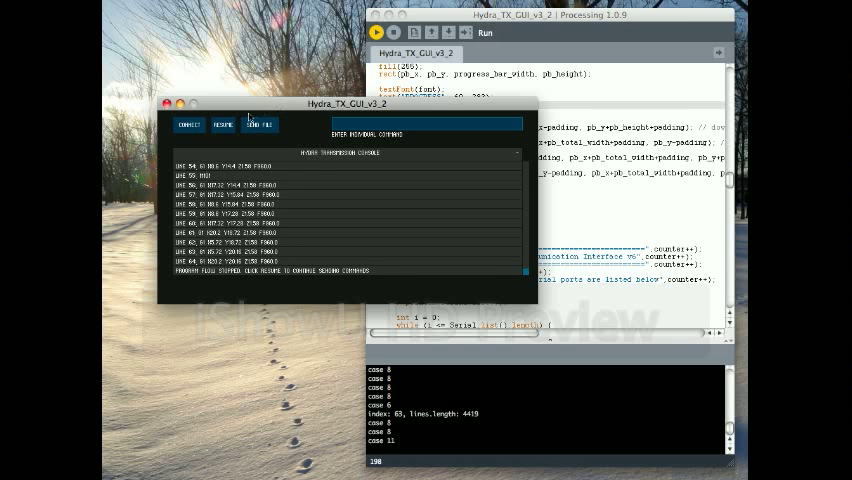
{"action": "left_click", "coordinate": [224, 124]}
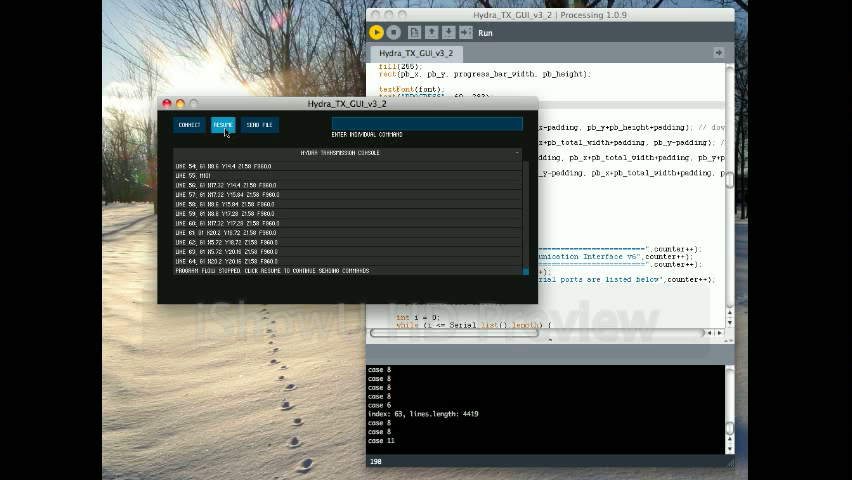
{"action": "left_click", "coordinate": [224, 124]}
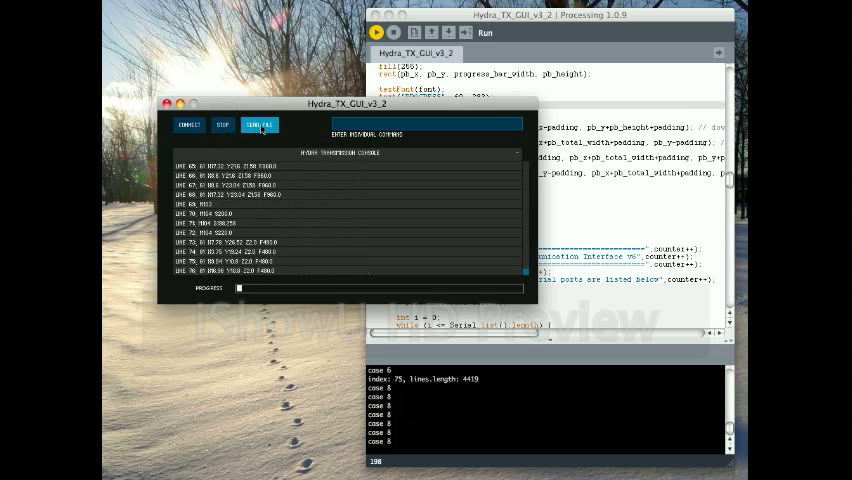
- Trigger the 'please wait' and 'can't send command' warnings by sending a file and commands mid-transfer
{"action": "left_click", "coordinate": [188, 122]}
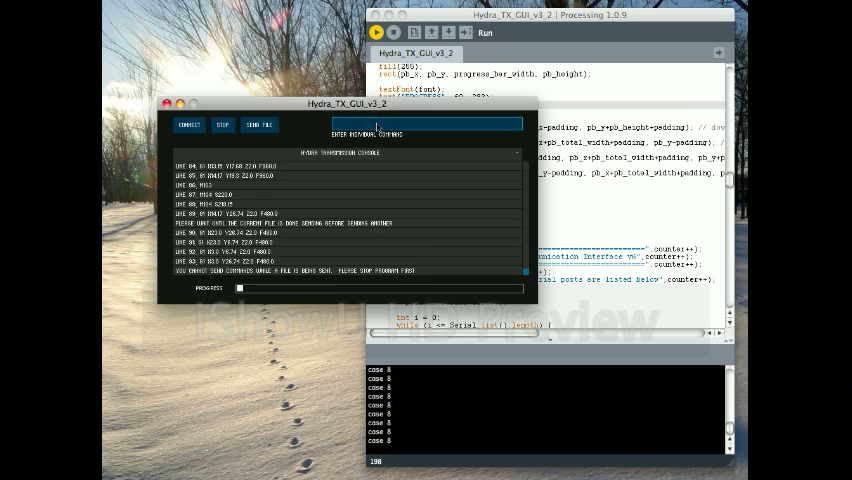
{"action": "left_click", "coordinate": [222, 124]}
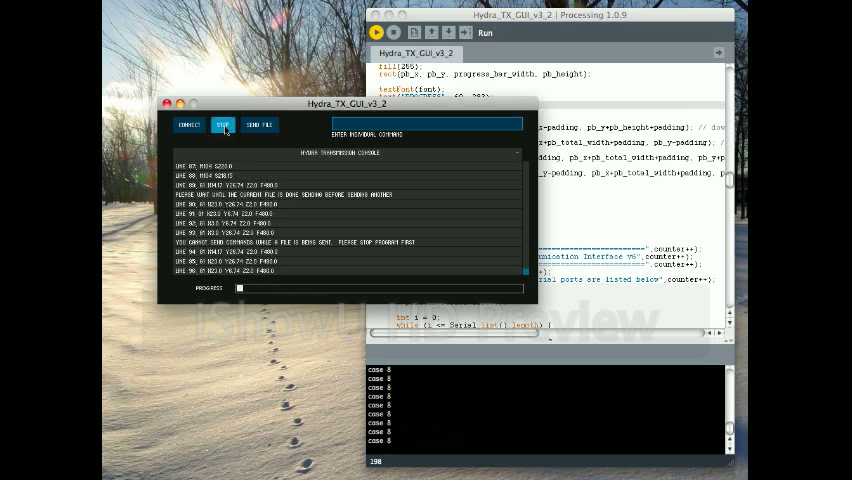
{"action": "left_click", "coordinate": [222, 124]}
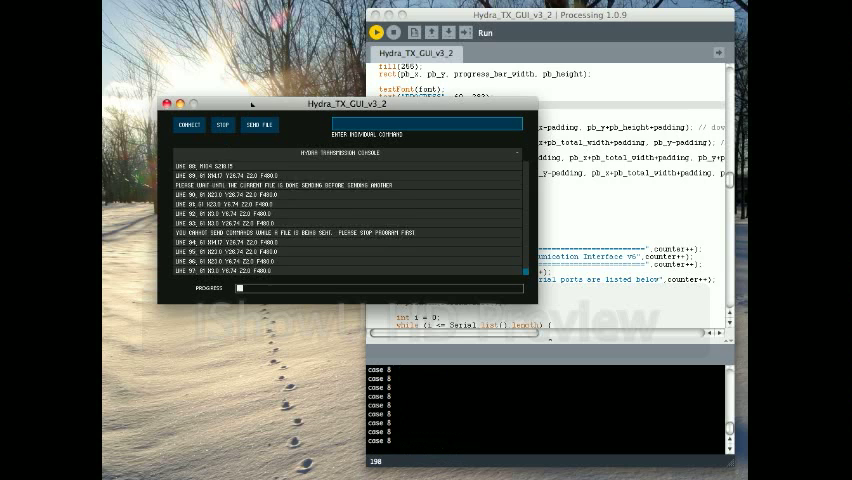
{"action": "left_click", "coordinate": [222, 124]}
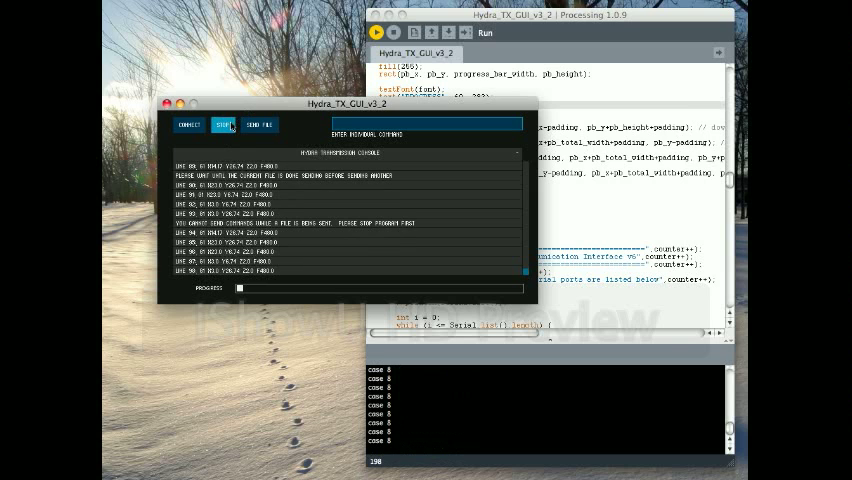
{"action": "left_click", "coordinate": [222, 124]}
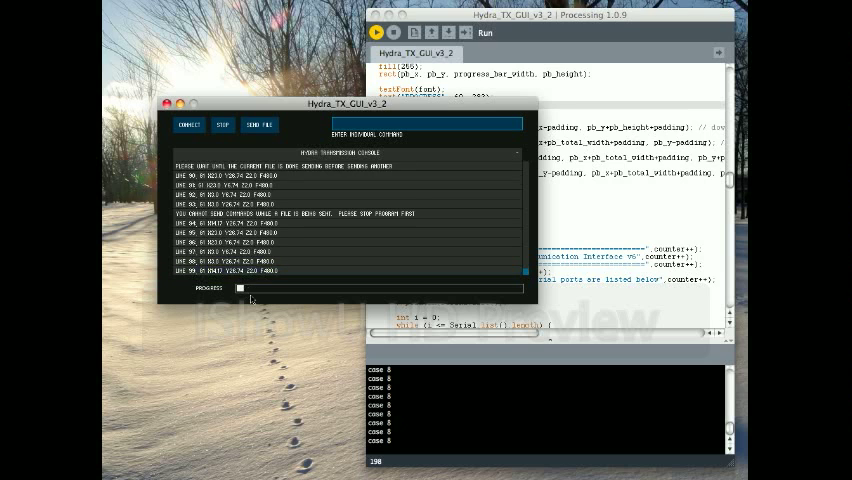
{"action": "left_click", "coordinate": [222, 124]}
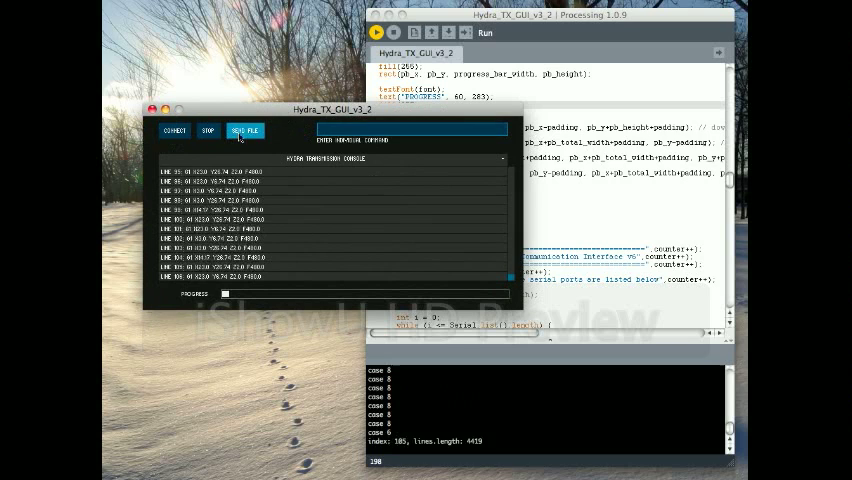
{"action": "left_click", "coordinate": [244, 130]}
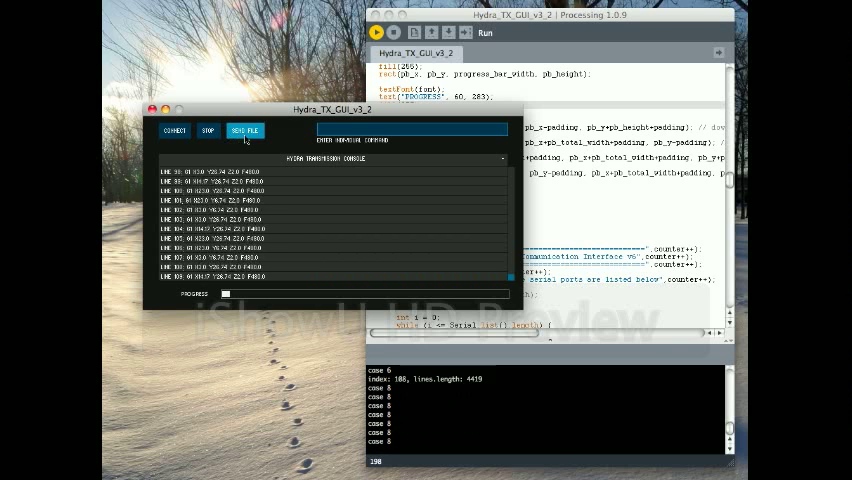
{"action": "left_click", "coordinate": [244, 130]}
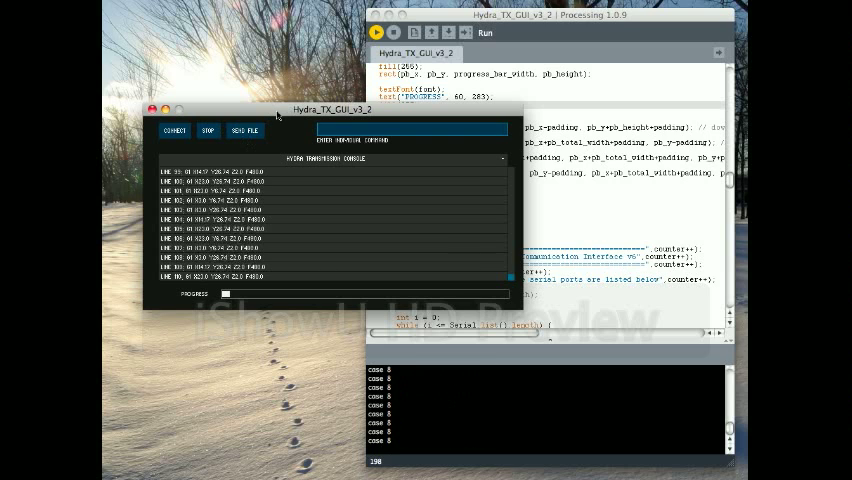